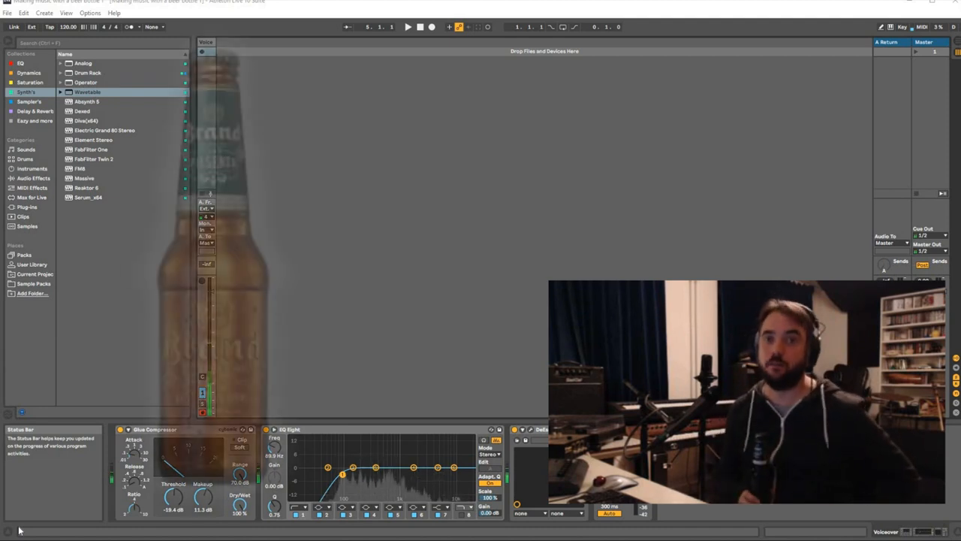
Step: Start Arrangement Record on a new armed audio track to capture the bottle sound
left_click(420, 27)
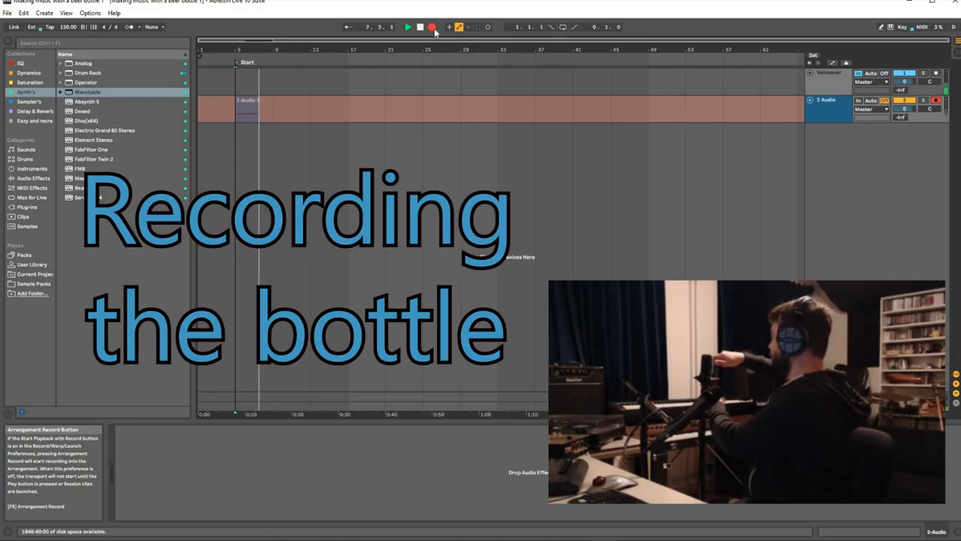
Step: Record several bottle takes and cut them into short separate hits along the track
left_click(432, 27)
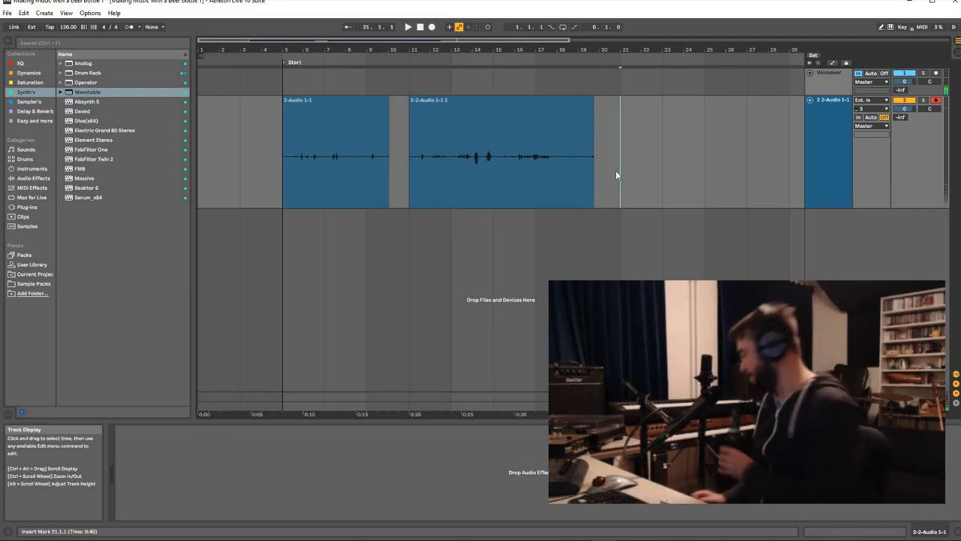
left_click(431, 27)
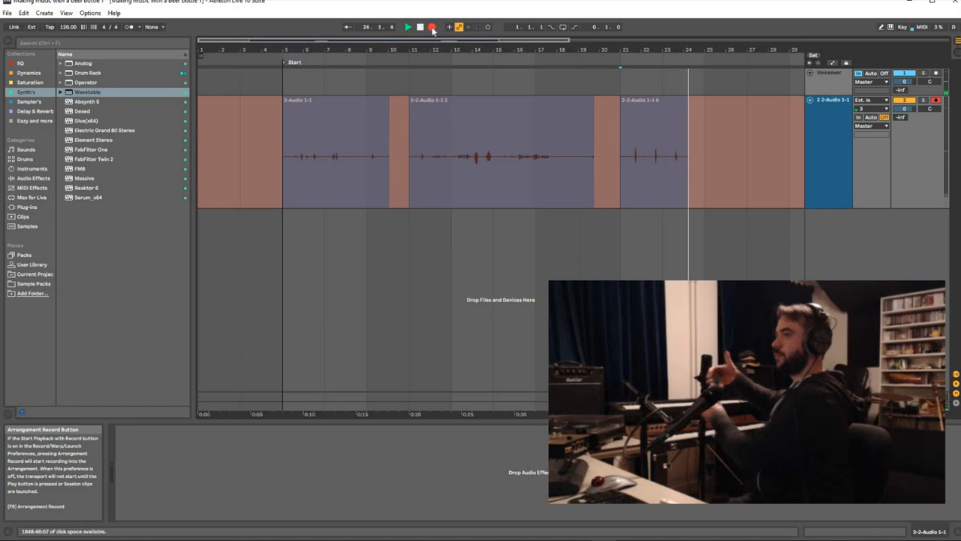
left_click(432, 28)
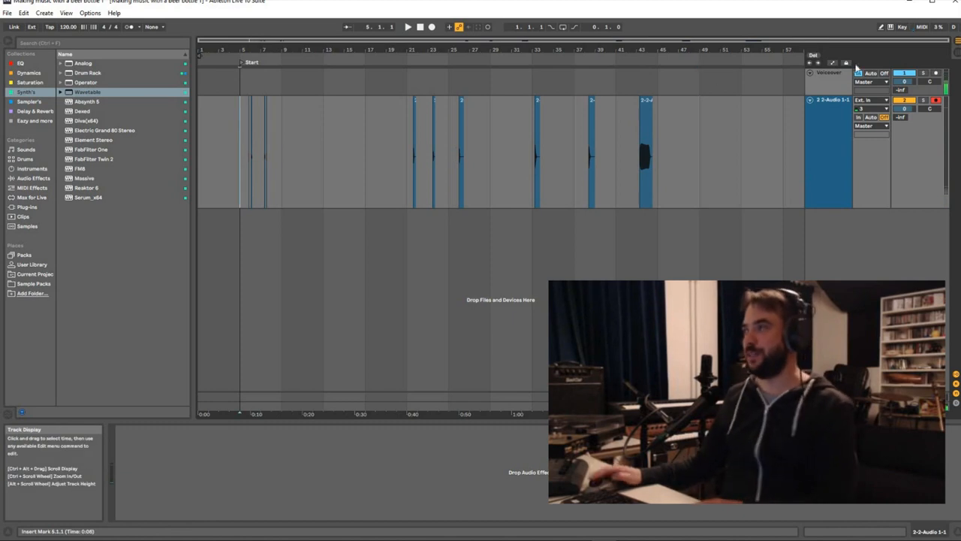
Step: Select the bottle recordings track before adding the Drum Rack track
left_click(830, 99)
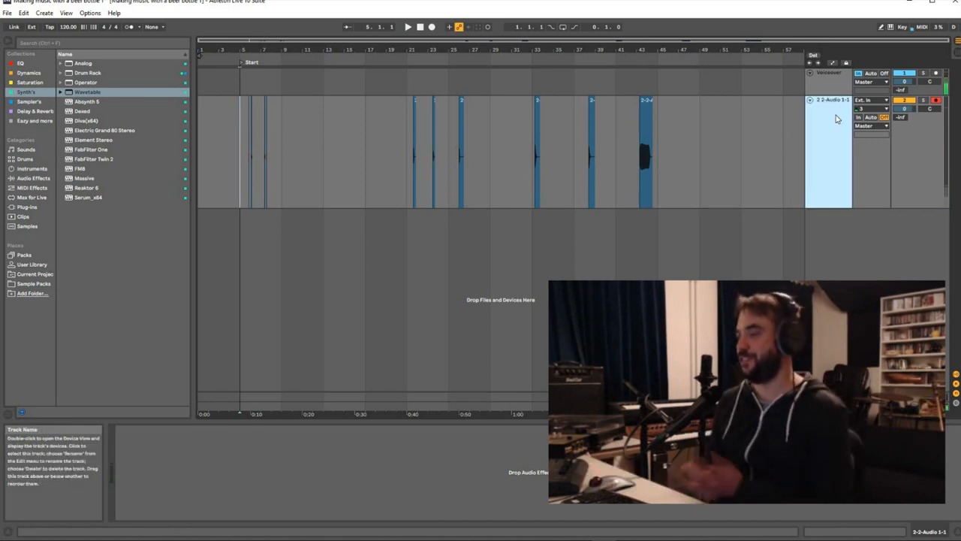
mouse_move(837, 196)
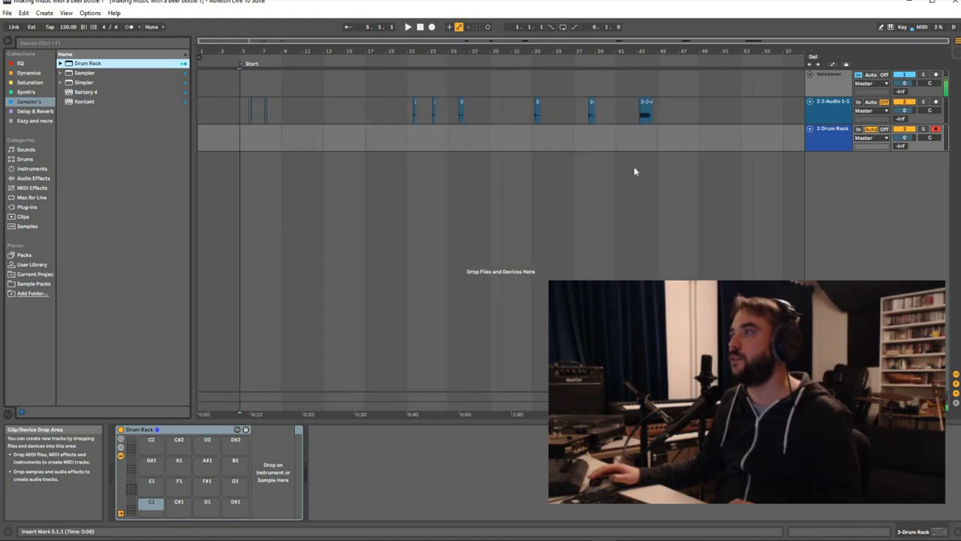
Step: Load two bottle hits onto Drum Rack pads and add a drum clip at bar 5
left_click(644, 111)
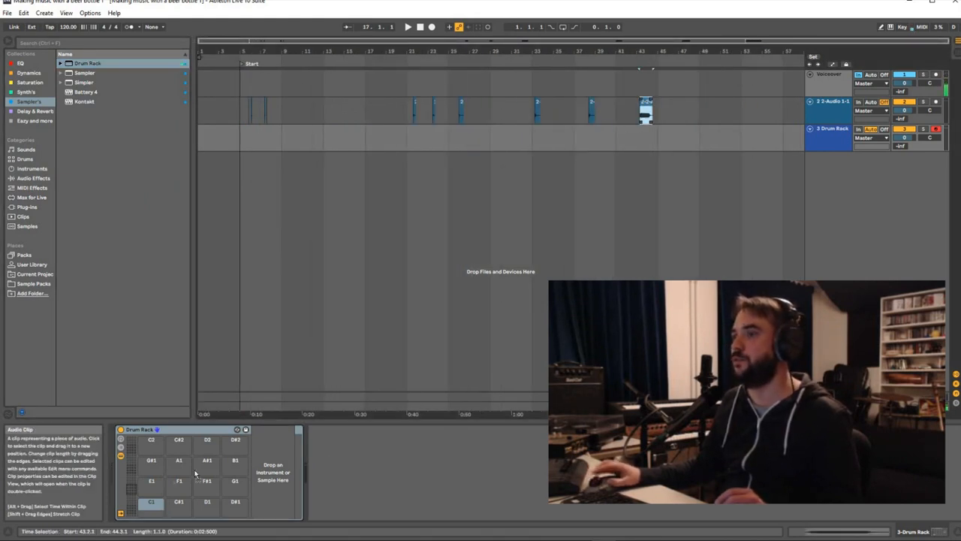
left_click(150, 501)
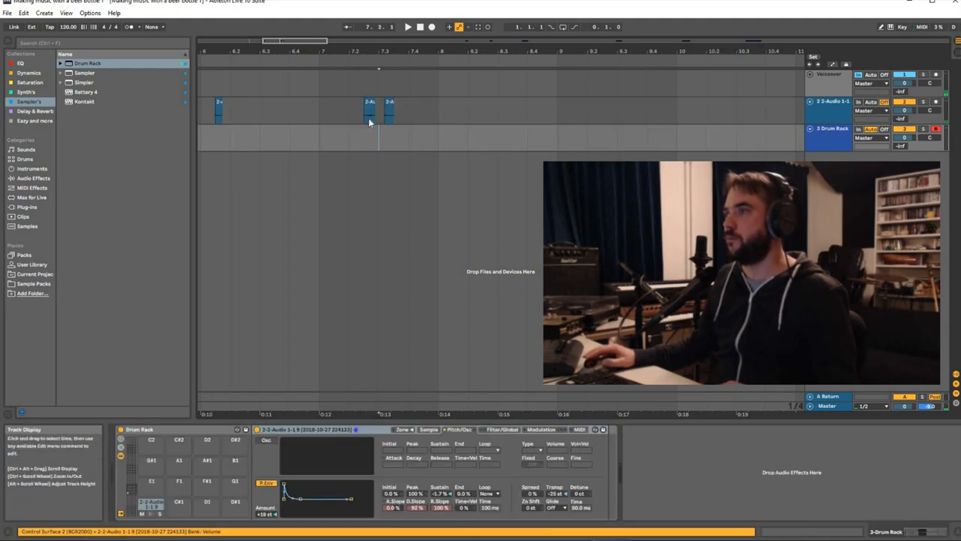
left_click(368, 111)
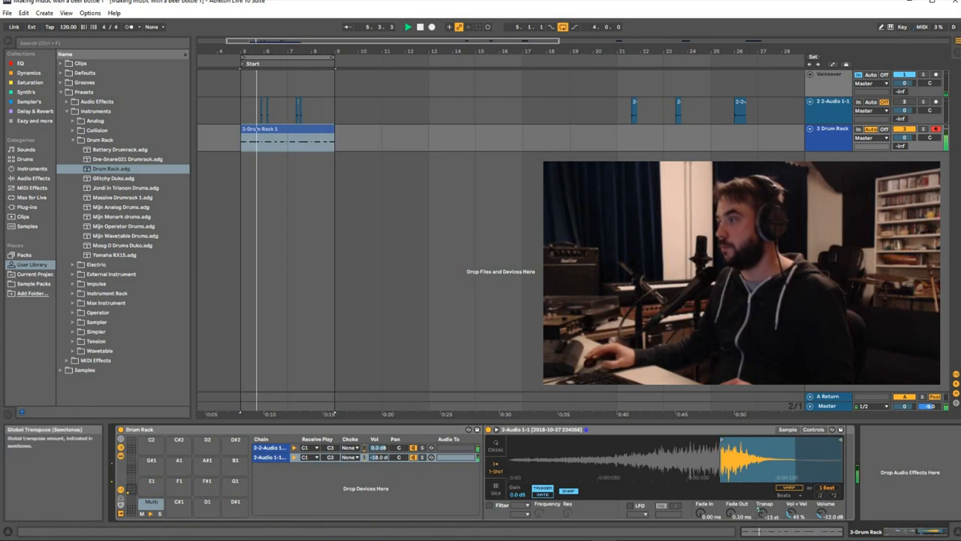
Step: Name chains Kick, Snare, Hi Hat, draw a beat, and rename tracks Samples and Beer Drums
left_click(285, 139)
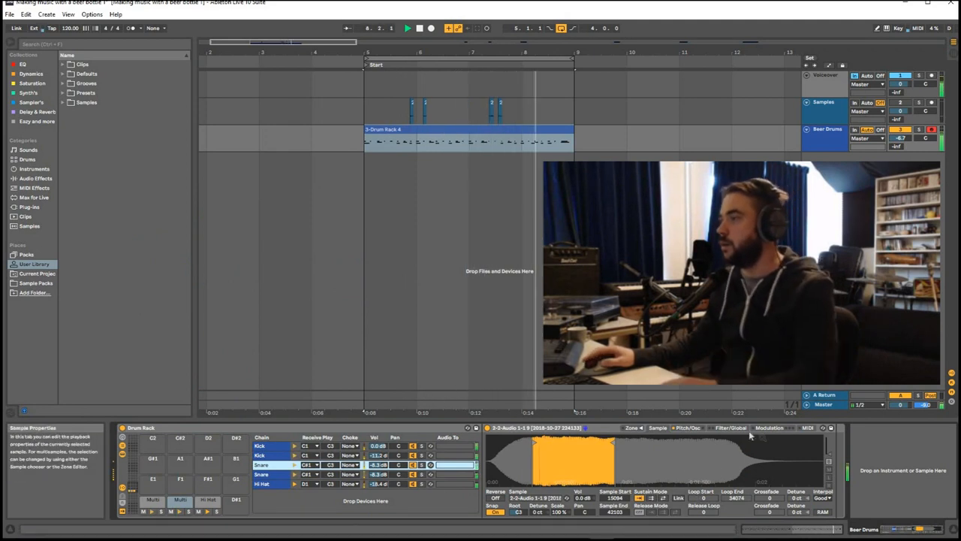
Step: Adjust the snare Simpler's envelope decay and add a new Sampler track for bass
left_click(729, 427)
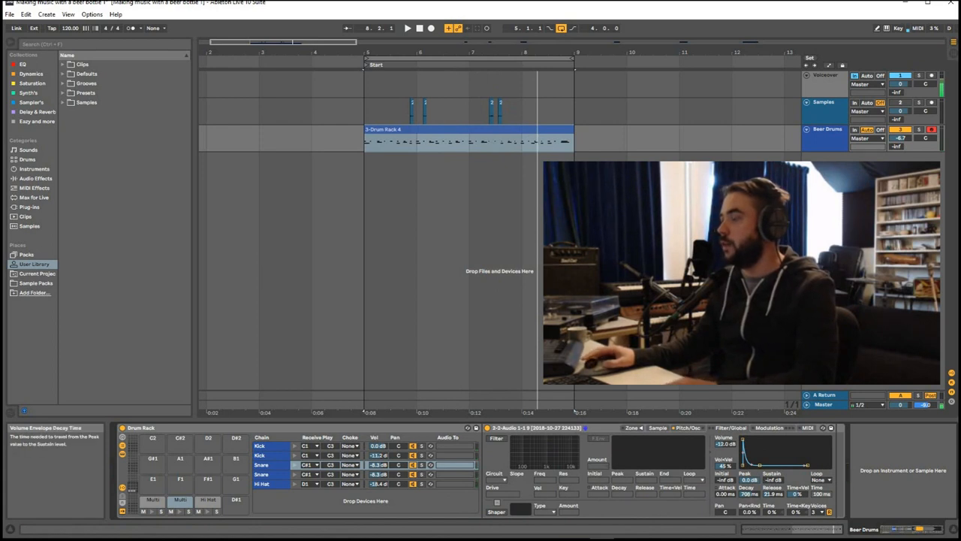
left_click(408, 28)
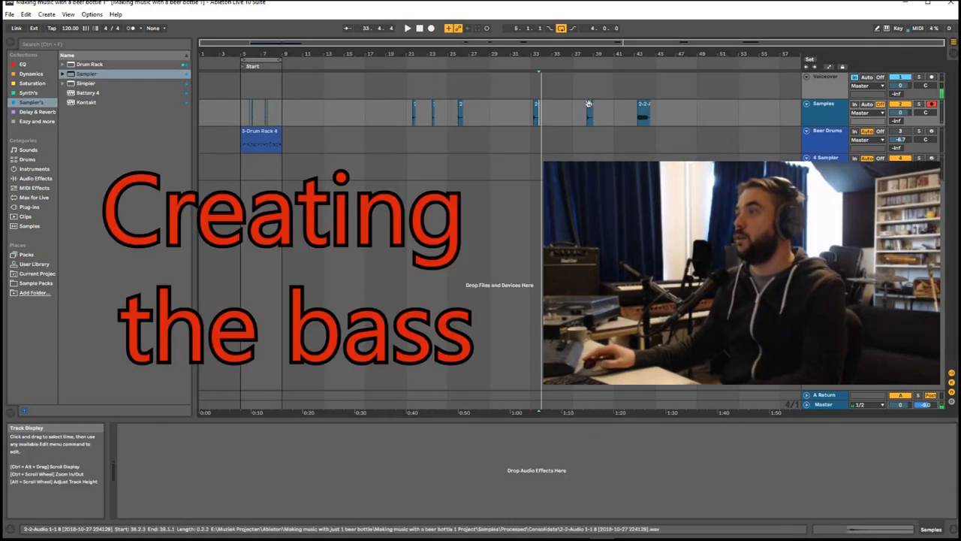
Step: Detune the bottle sample to about +20 cents so the Tuner reads A
left_click(589, 113)
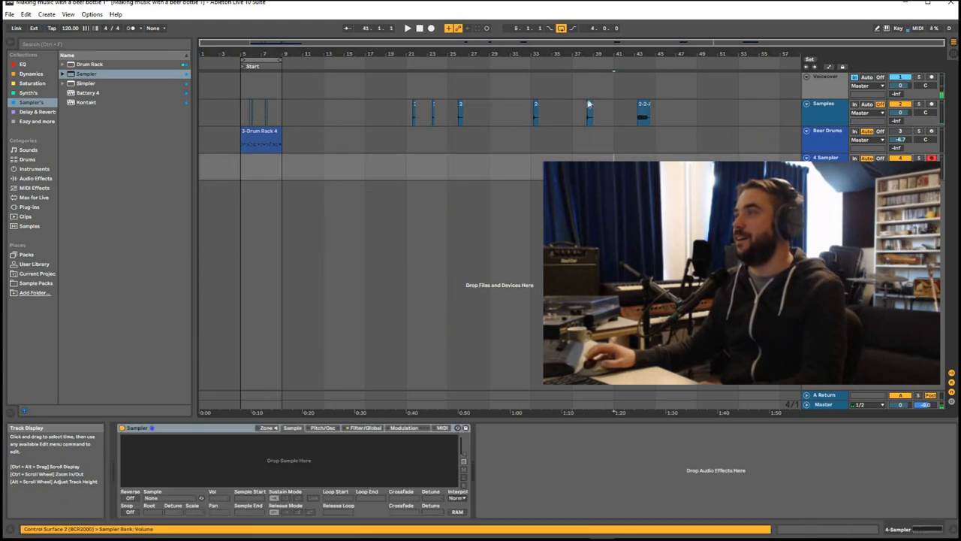
left_click(589, 113)
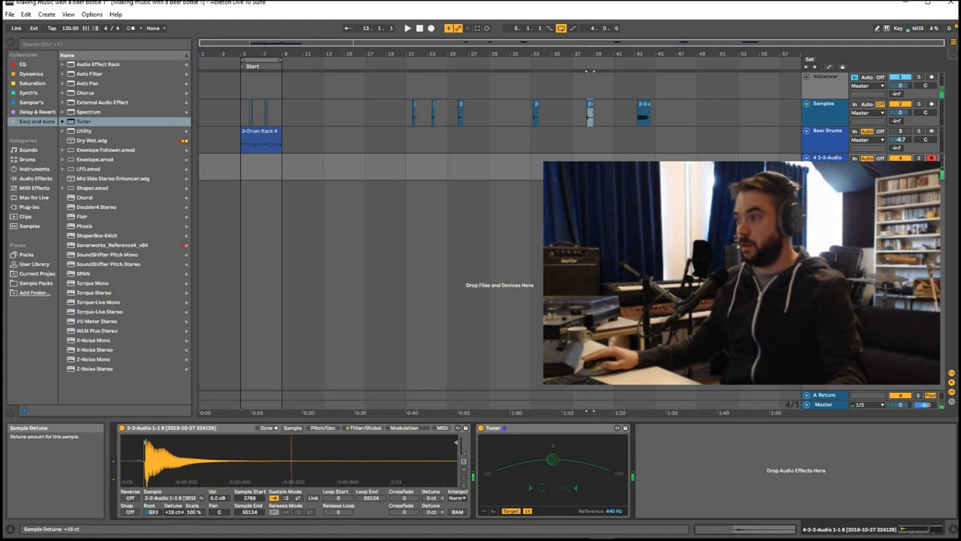
left_click_drag(180, 513, 181, 509)
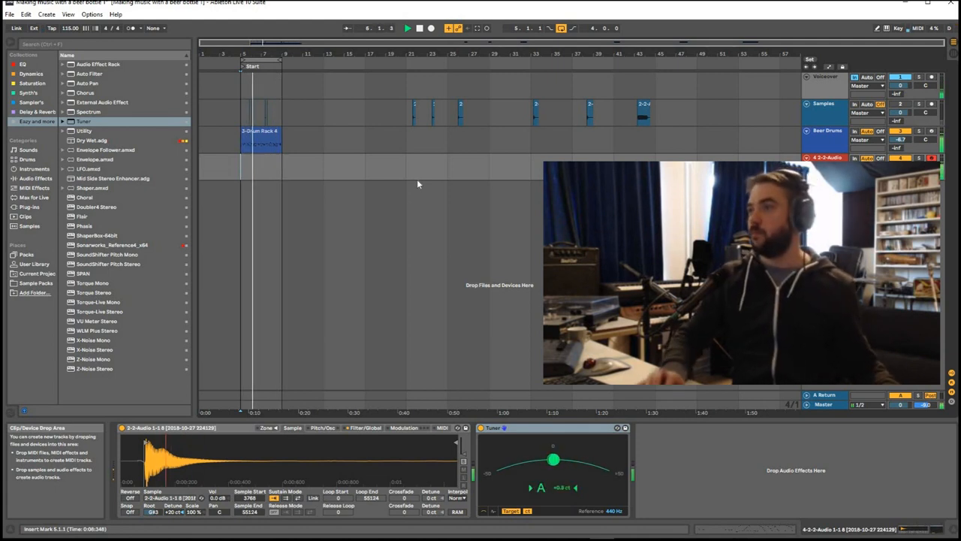
Step: Create a Bass track with a red clip at bar 5 below the drum clip
left_click(6, 3)
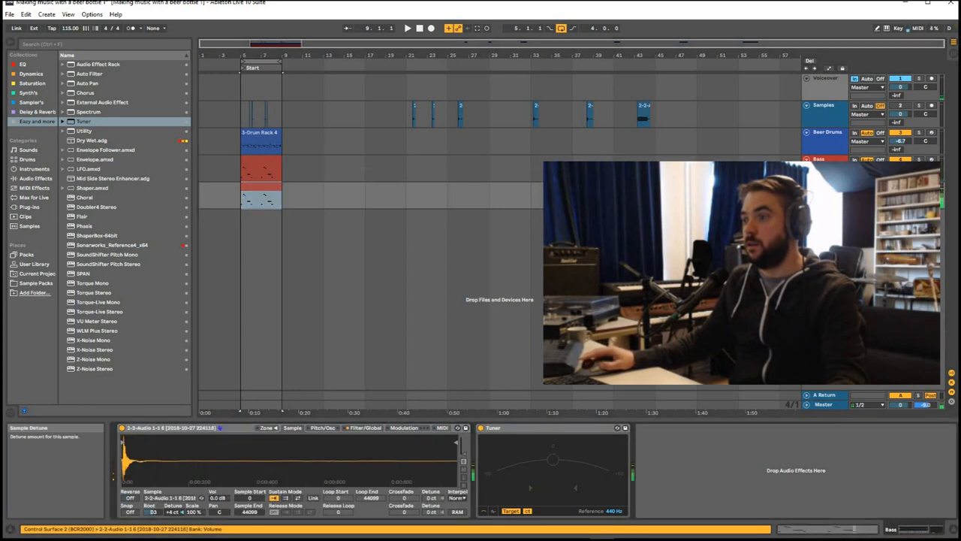
left_click(262, 187)
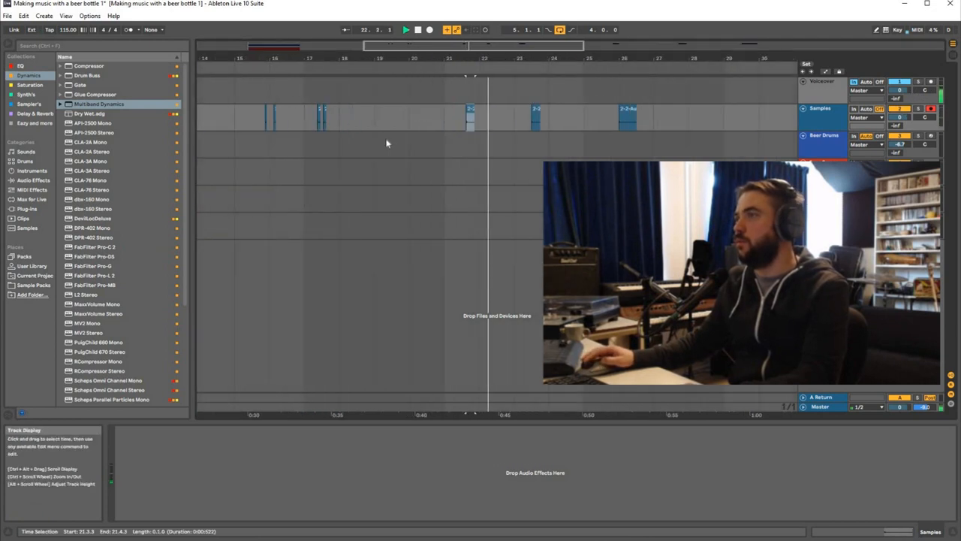
Step: Load the bottle sample into Sampler (root A3) on a new MIDI track with a yellow clip
left_click(535, 116)
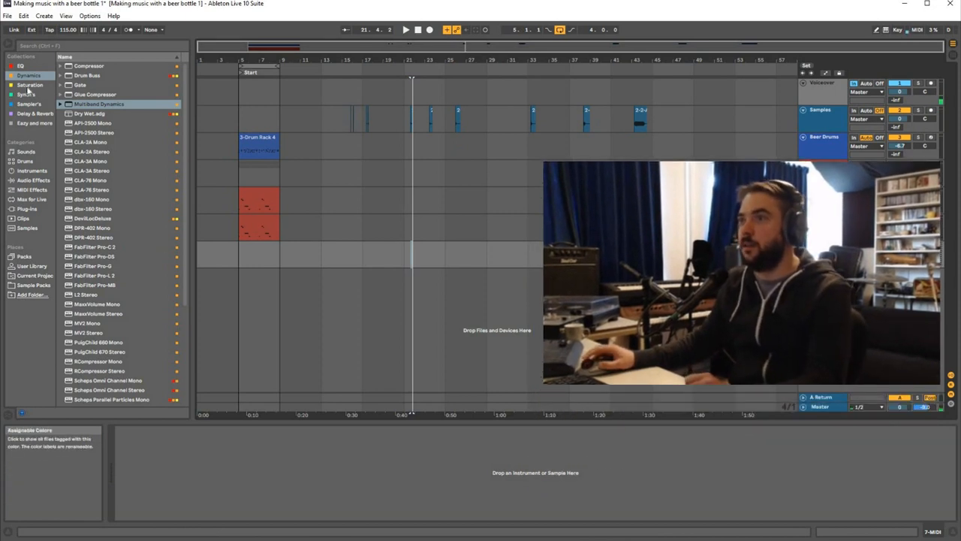
left_click(28, 94)
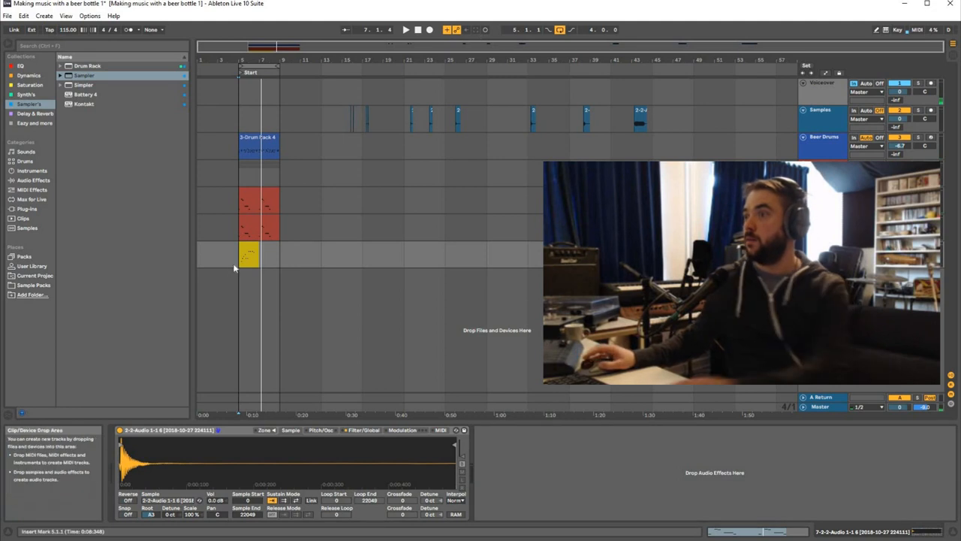
Step: Load ValhallaVintageVerb on the yellow track inside an Audio Effect Rack chain named Wet
left_click(406, 29)
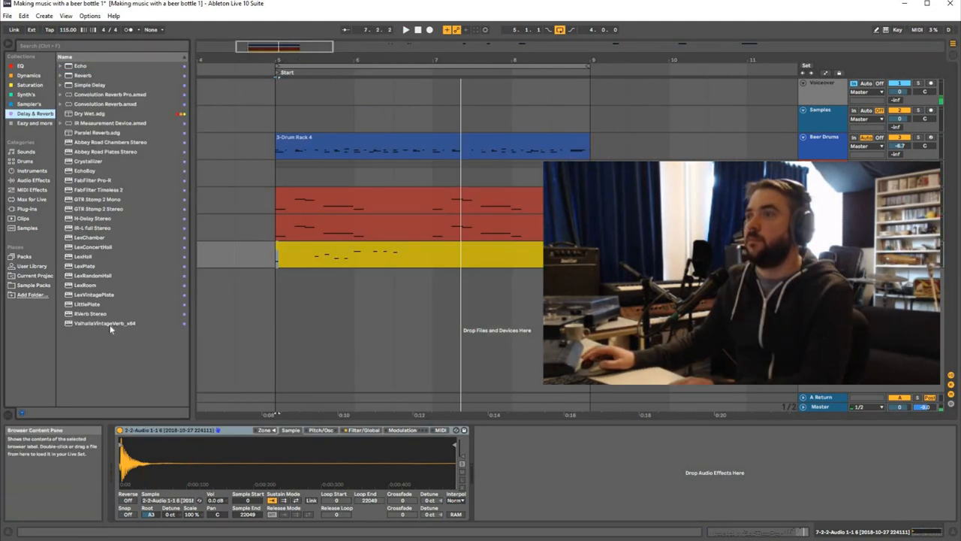
double_click(105, 323)
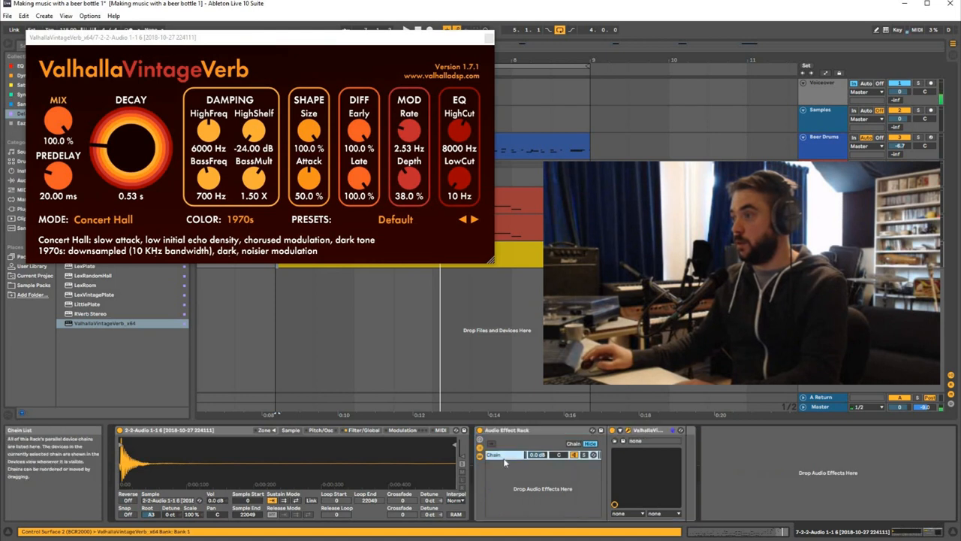
key("ctrl+t")
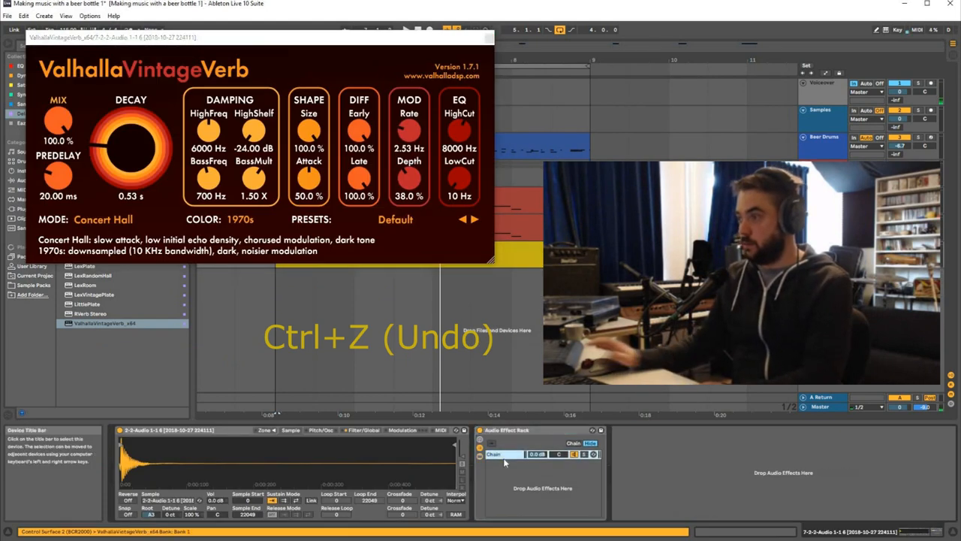
key("ctrl+r")
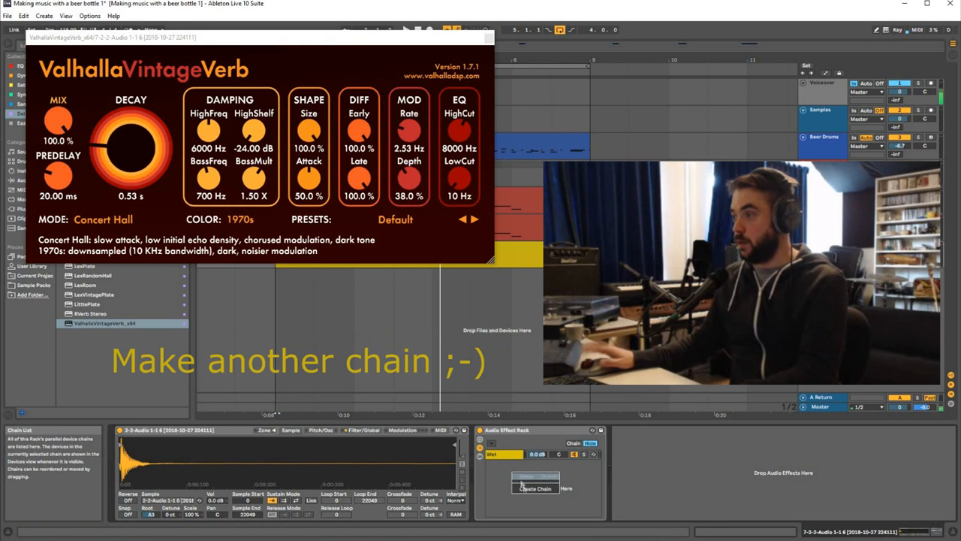
Step: Add a second chain to the effect rack and insert a new empty audio track
left_click(535, 488)
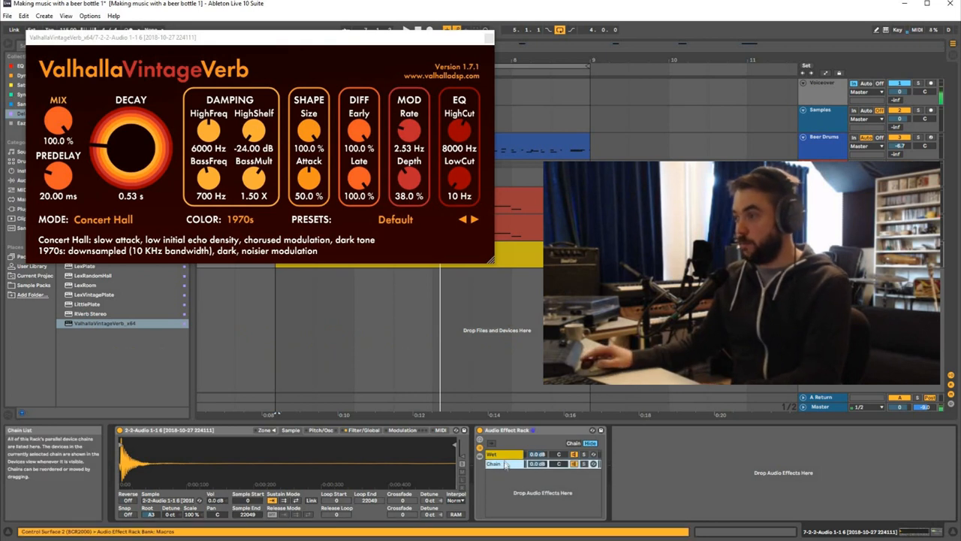
key("ctrl+t")
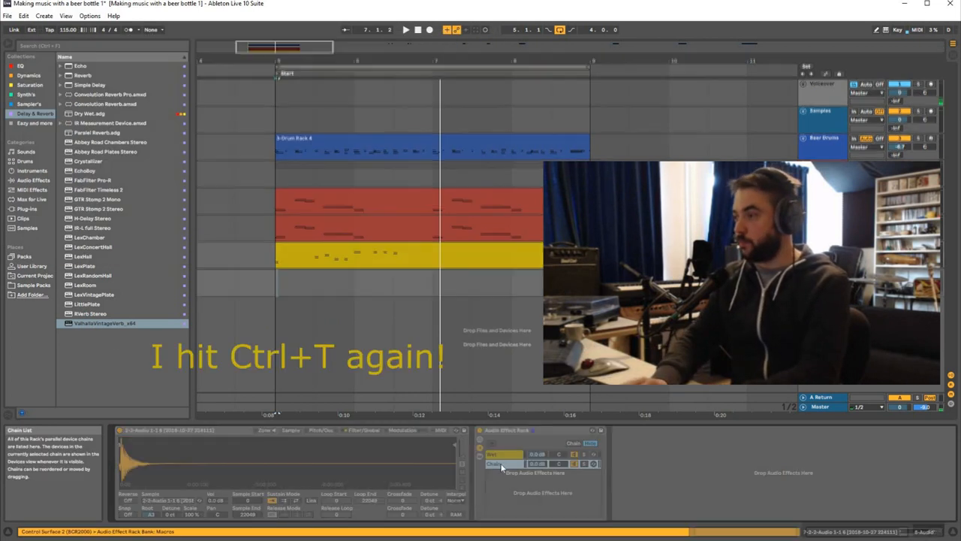
key("ctrl+t")
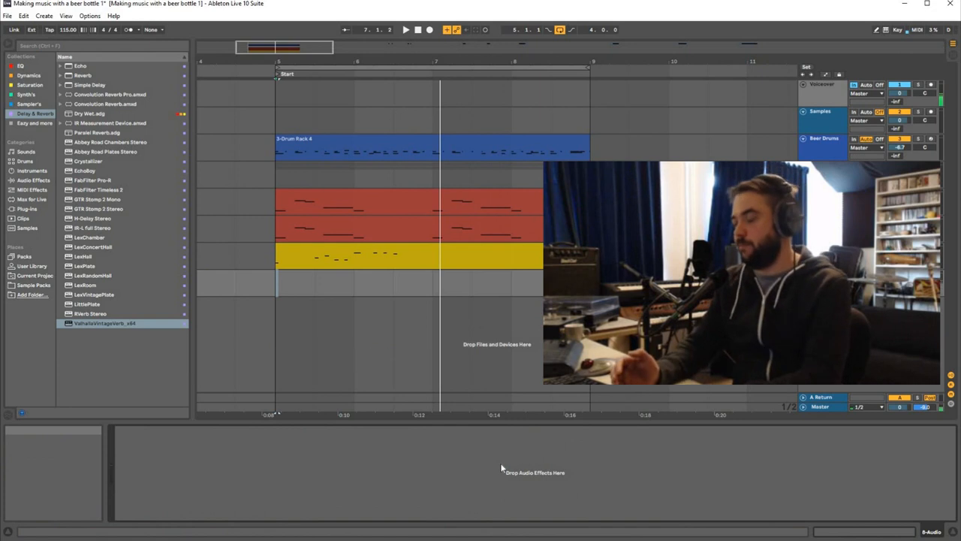
Step: Undo the last change and load the Tuner onto the new bottle-sample track
key("ctrl+z")
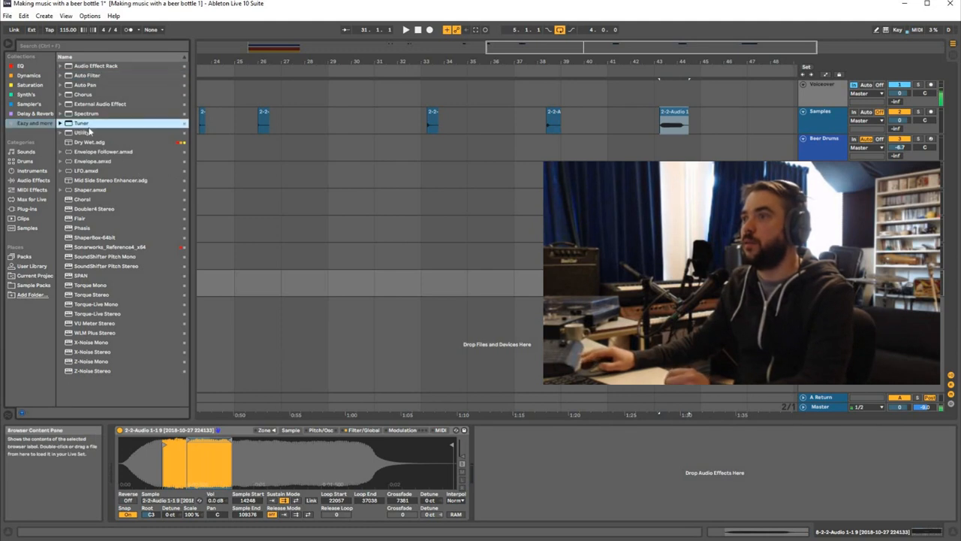
double_click(81, 122)
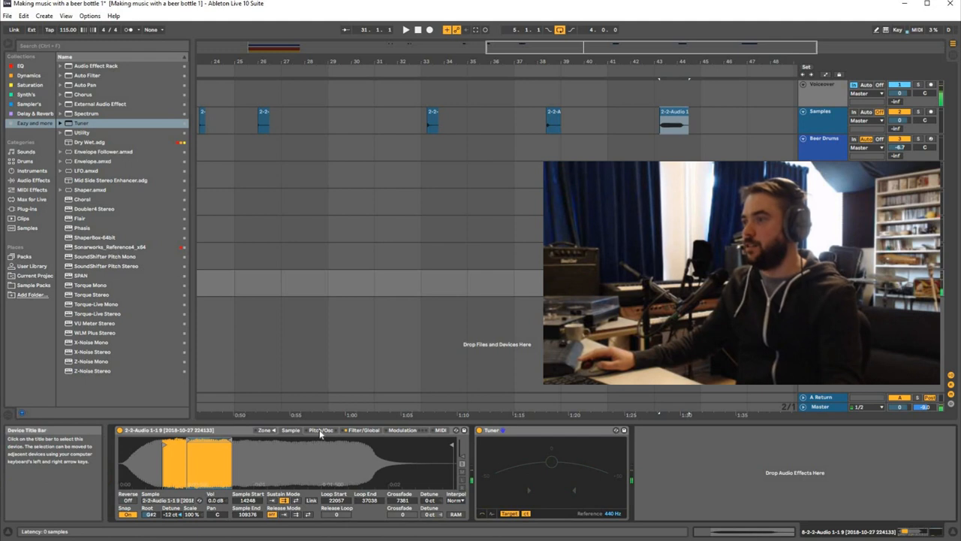
left_click(364, 429)
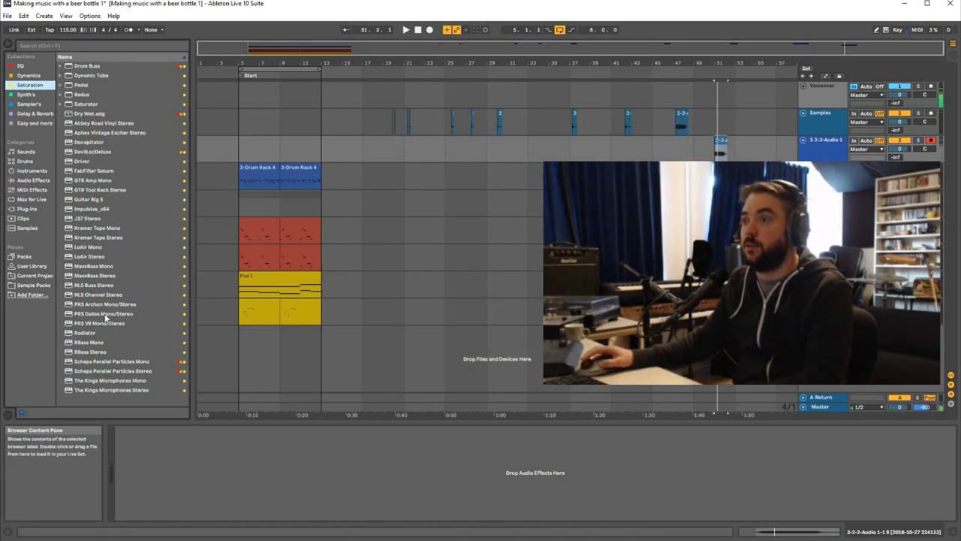
Step: Load the PRS Archon amp onto the bottle take, raise its Master gain, and close it
left_click(105, 304)
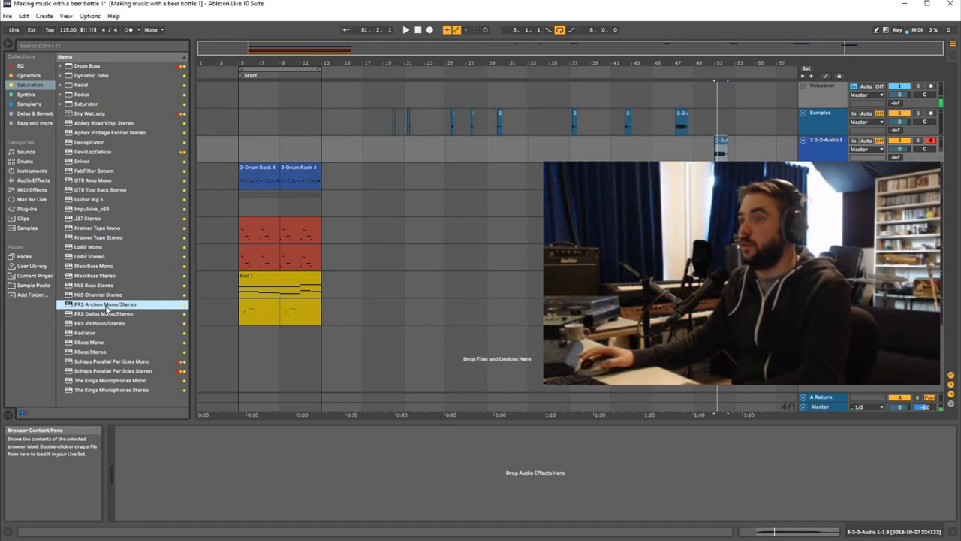
double_click(104, 304)
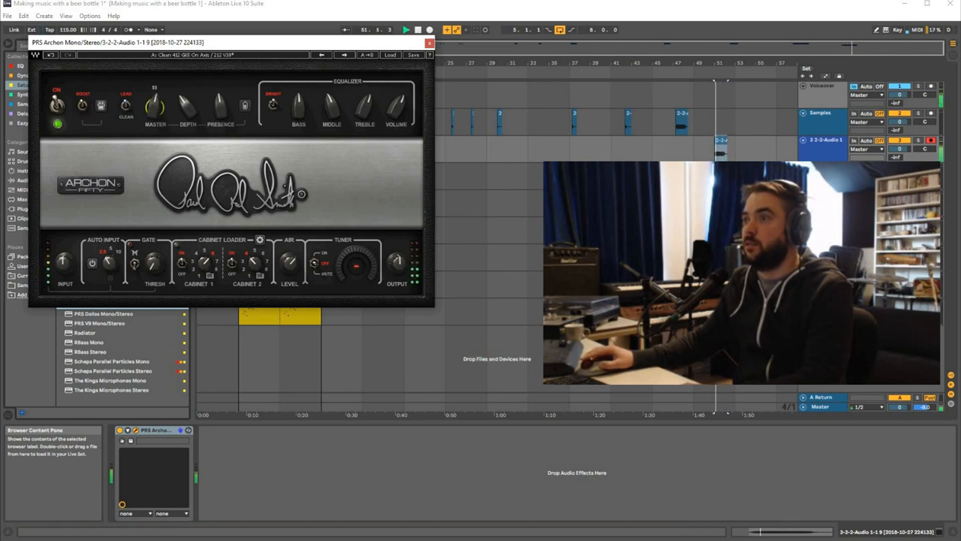
left_click_drag(154, 106, 153, 86)
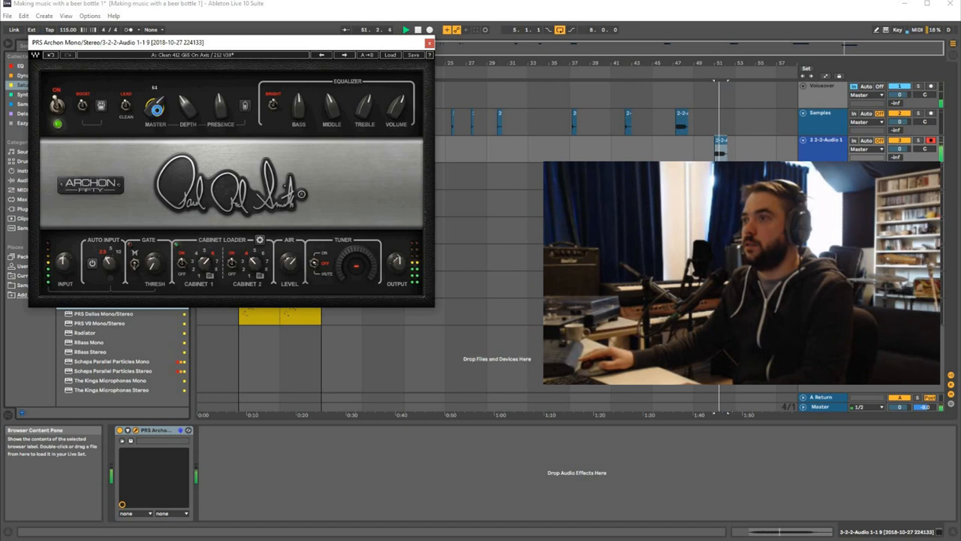
left_click(429, 43)
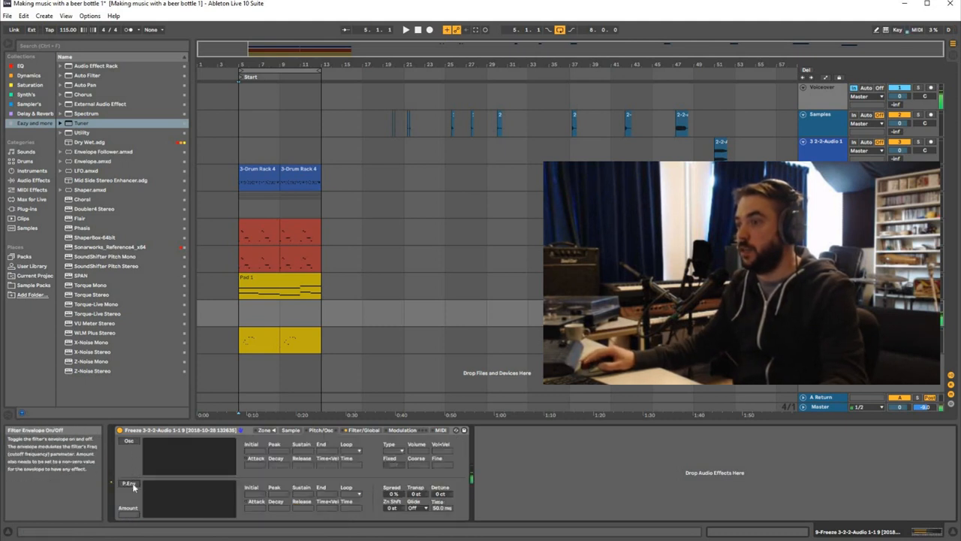
Step: Show the Sampler's filter and envelope settings for the amp-processed bottle sound
left_click(128, 482)
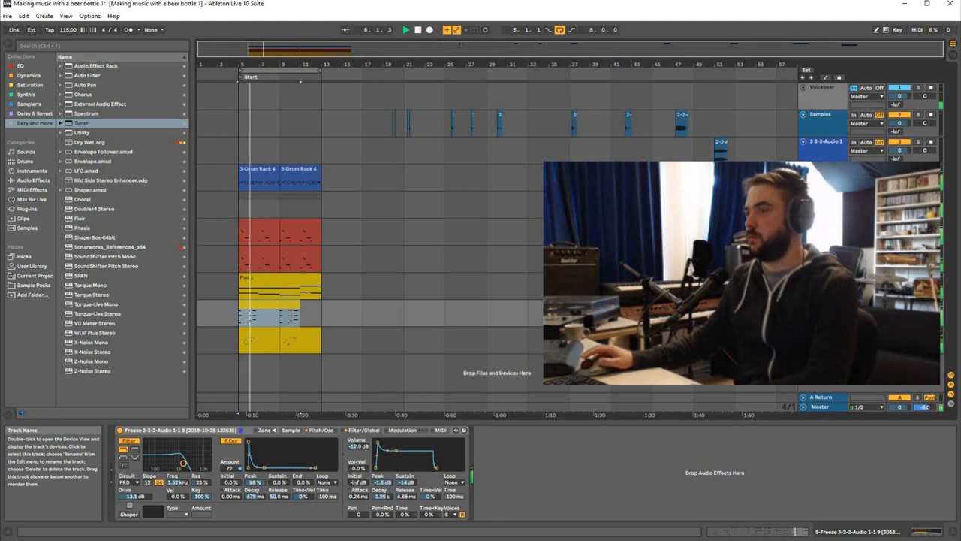
left_click(418, 29)
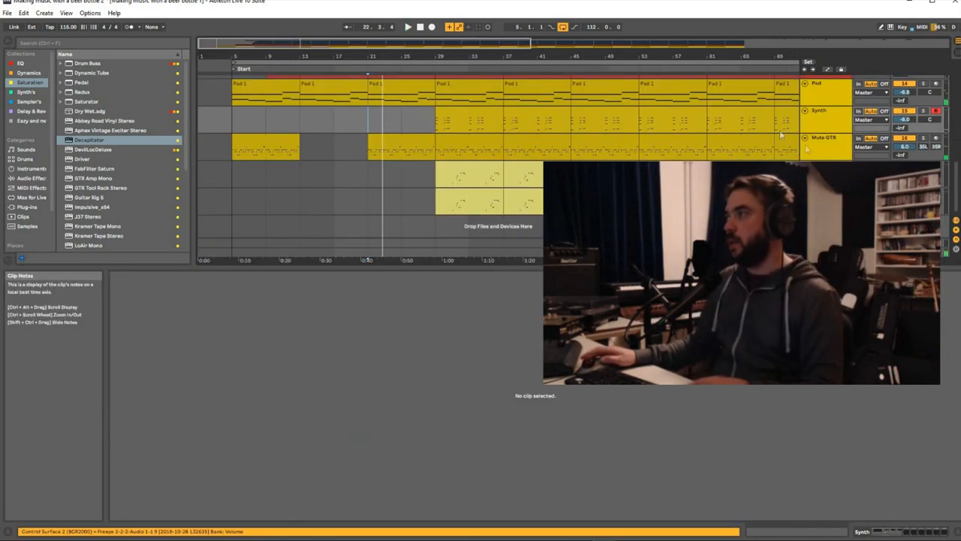
Step: Select a spot in Arrangement View to start the Snap track's clips
left_click(818, 84)
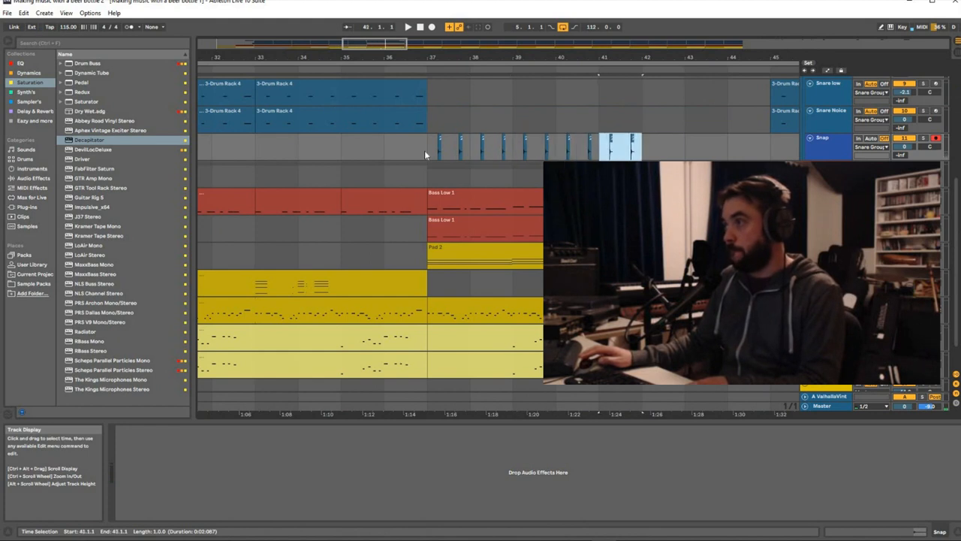
Step: Select the bottle sample in the Drum Group's Simpler to trim its start and end markers
left_click(427, 146)
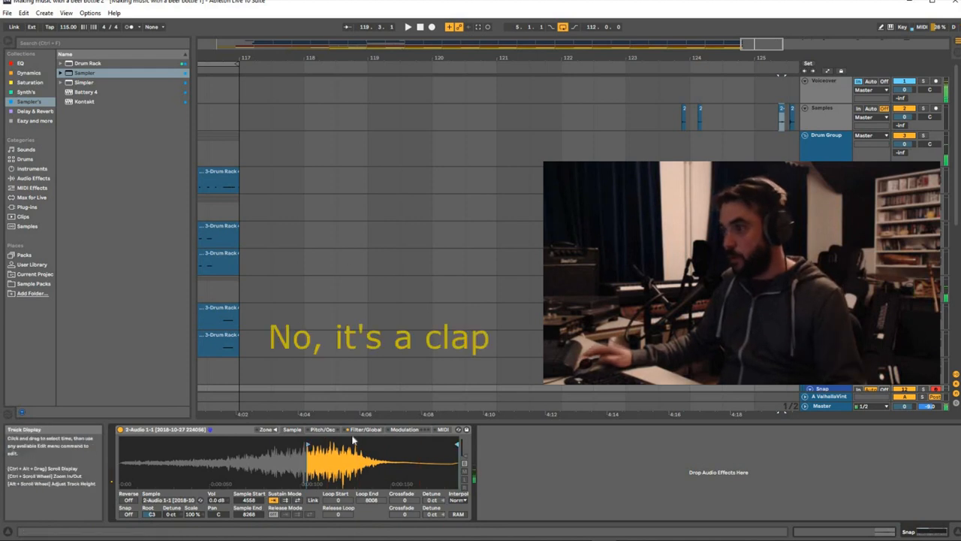
left_click(322, 429)
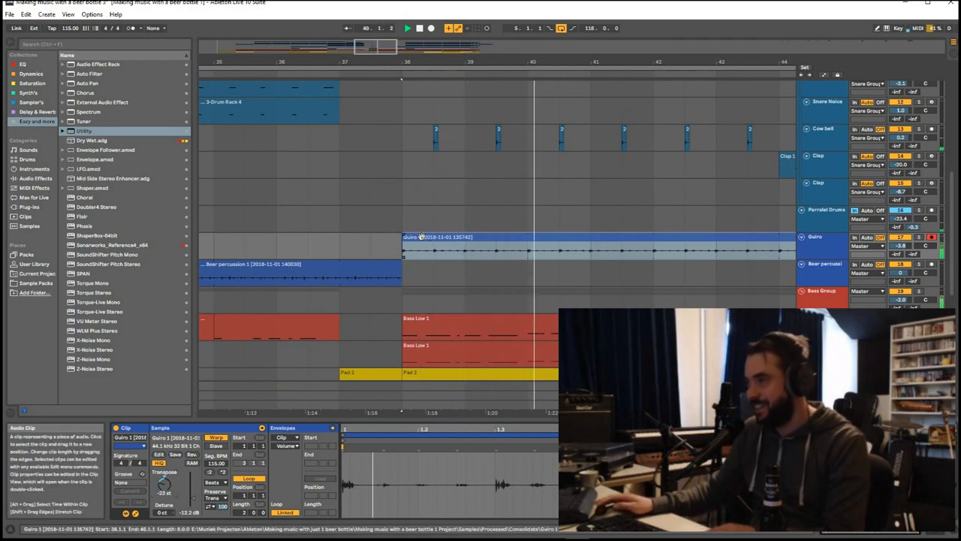
Step: Inspect the Guiro clip's sample settings
left_click(619, 218)
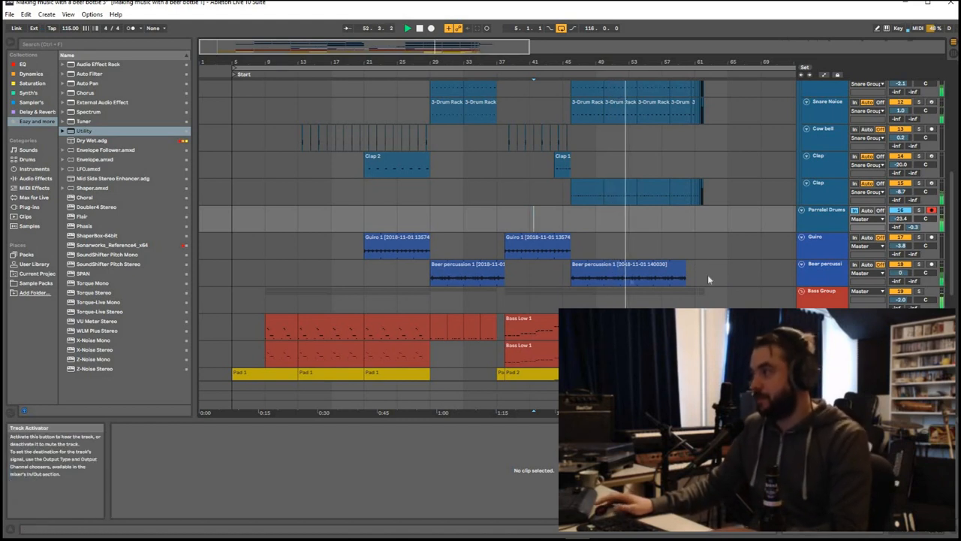
mouse_move(566, 271)
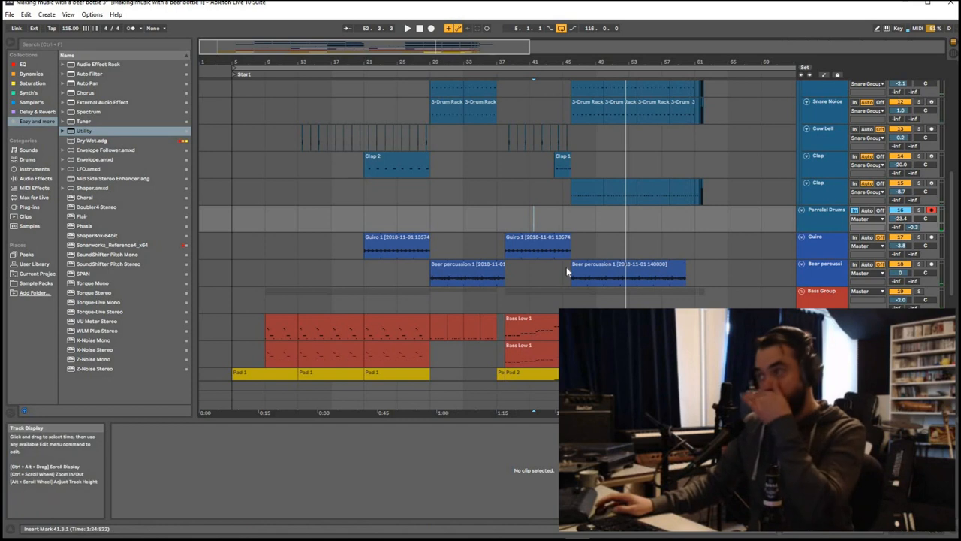